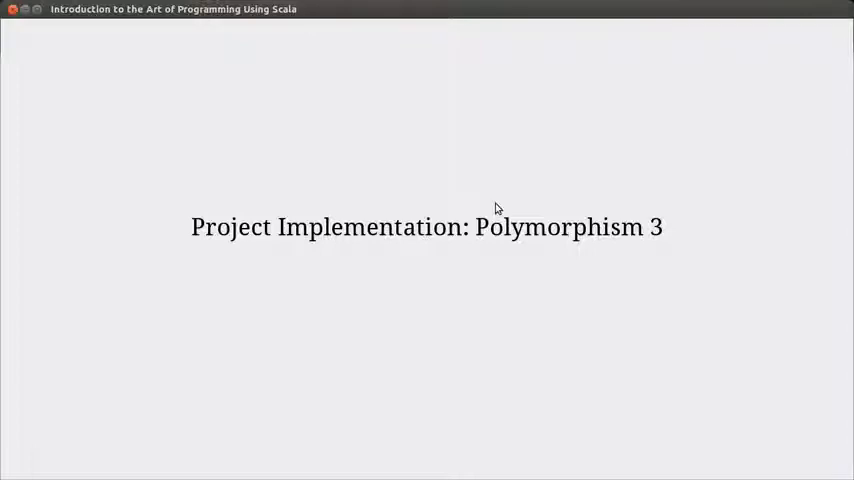
mouse_move(491, 204)
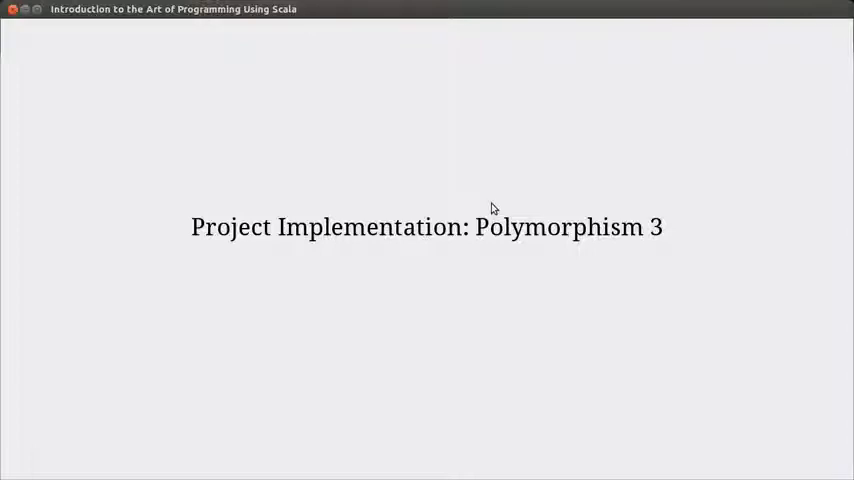
mouse_move(625, 261)
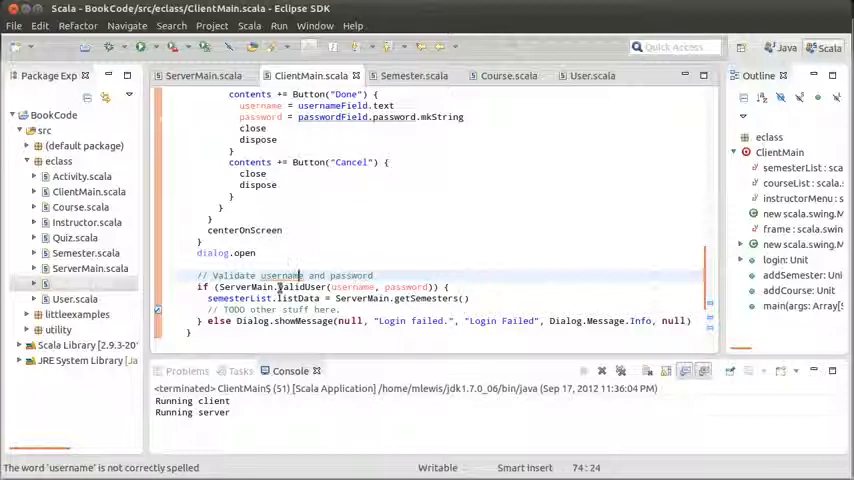
mouse_move(357, 298)
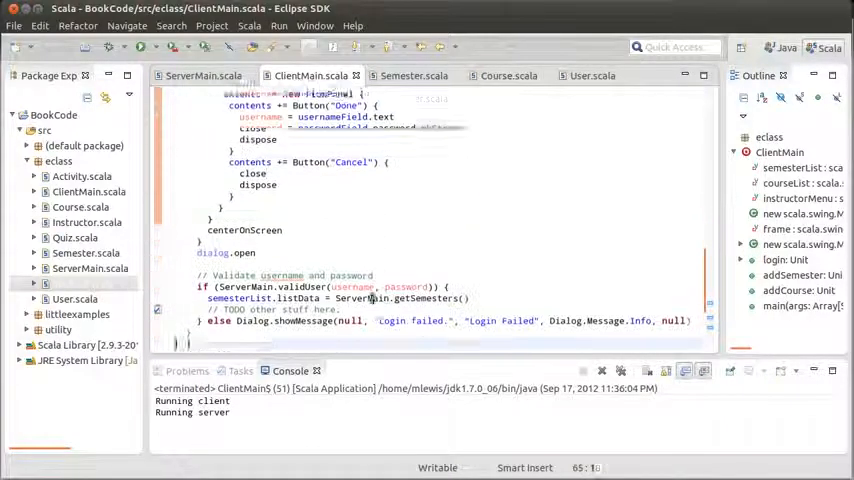
- Scroll ClientMain.scala to the instructorMenu block to add 'enabled = false'
scroll(down, 3)
text(v)
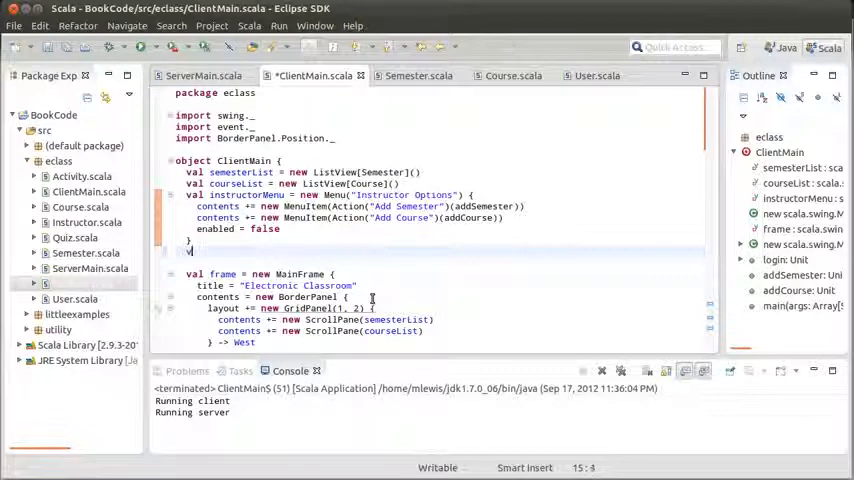
- Declare 'var user: Option[User] = None' below instructorMenu in ClientMain, then go to ServerMain
text(ar)
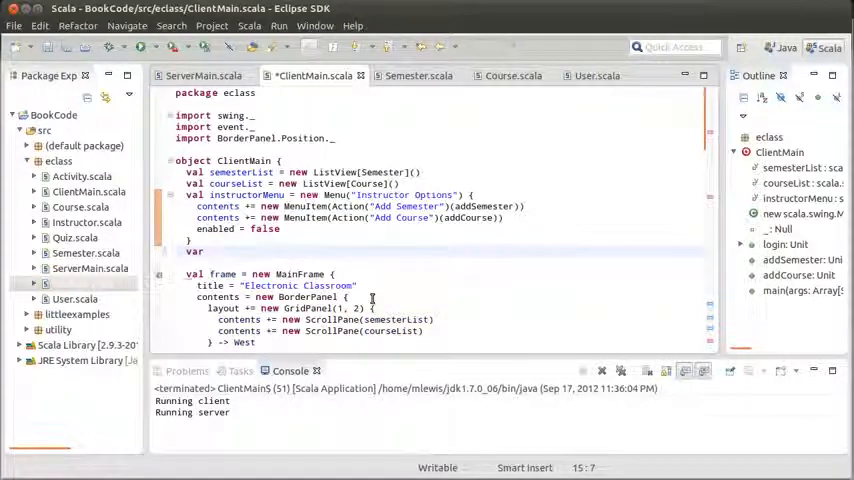
text(user)
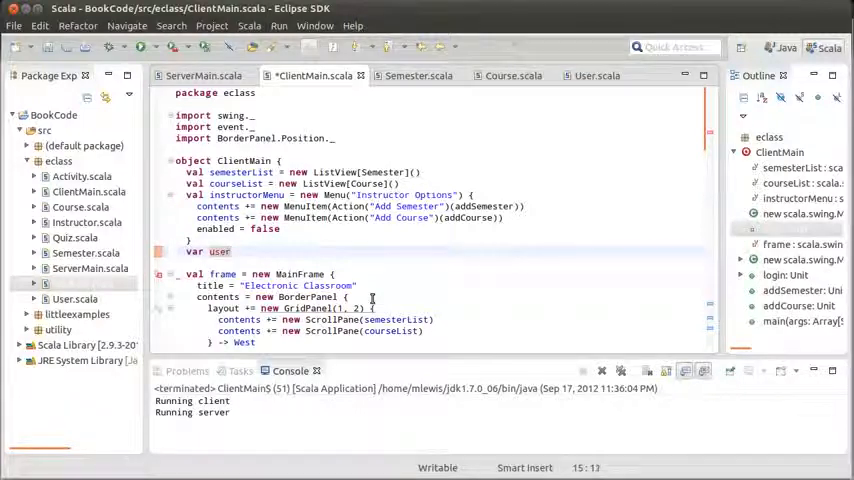
text(:Option)
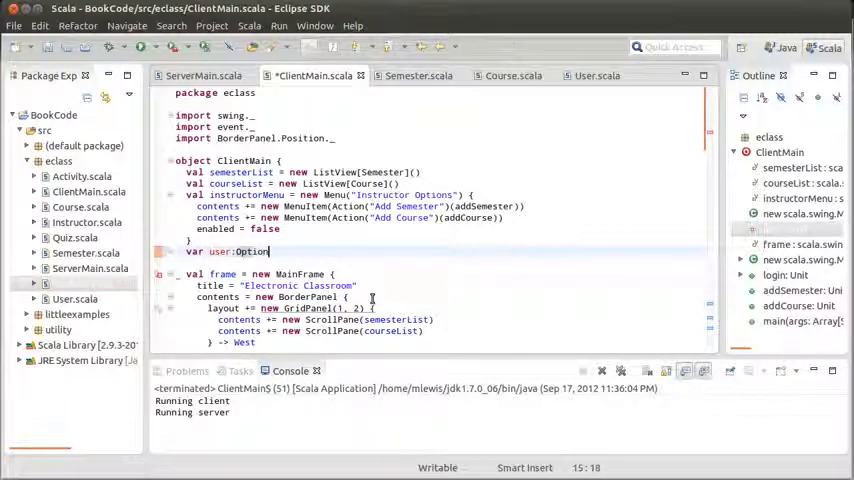
text([User)
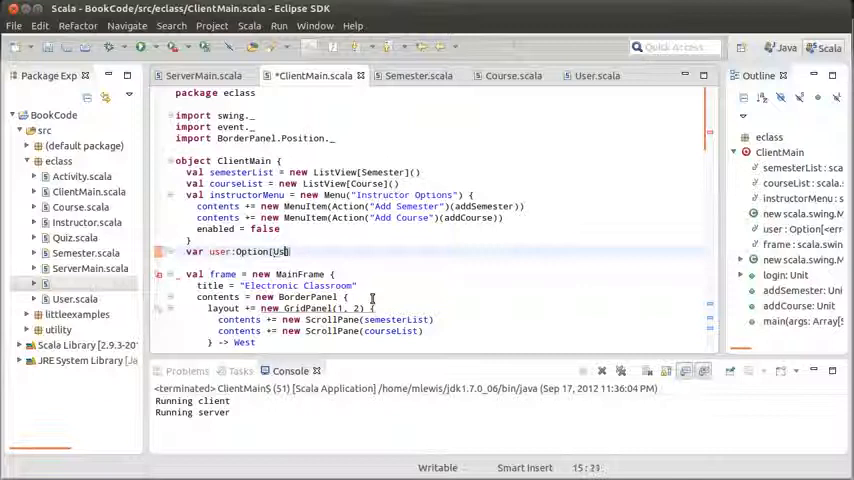
text(= None)
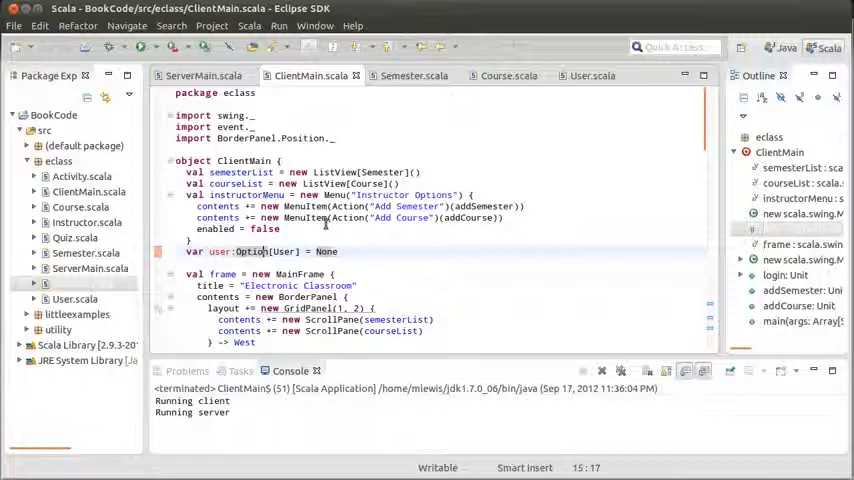
click(203, 75)
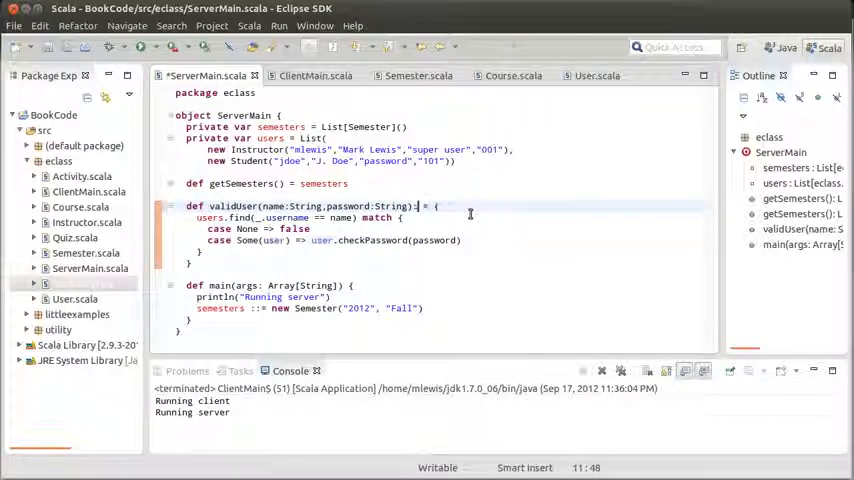
- Return Option[User] from validUser: None, or Some(user) only when checkPassword succeeds
text(Option[User)
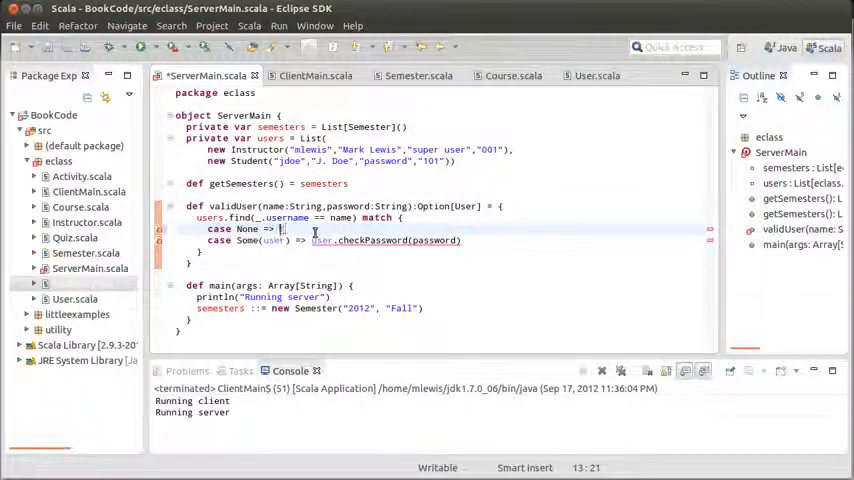
text(None)
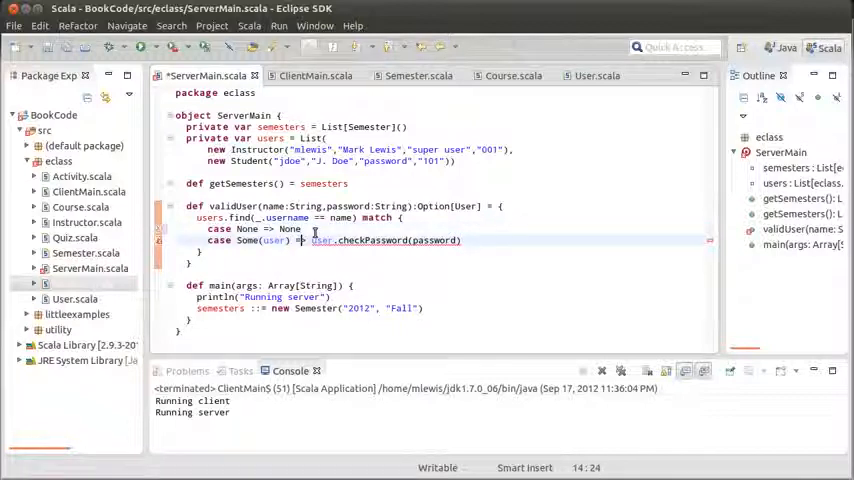
text(if()
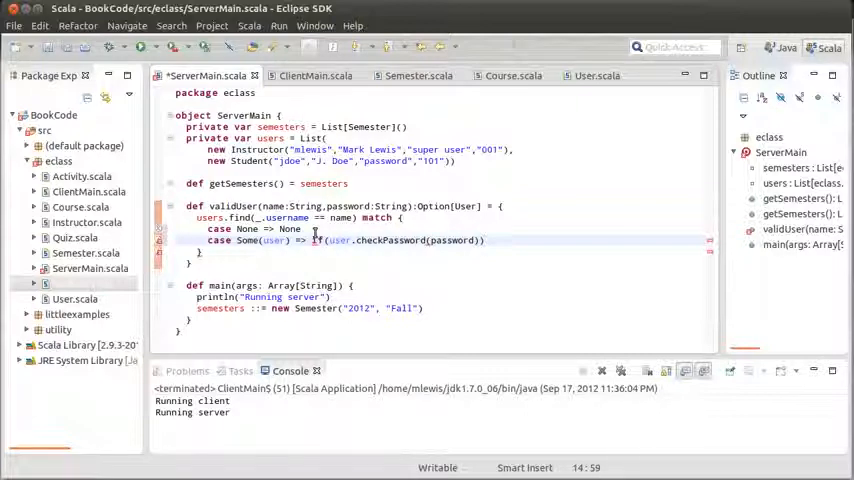
text(Some(user)
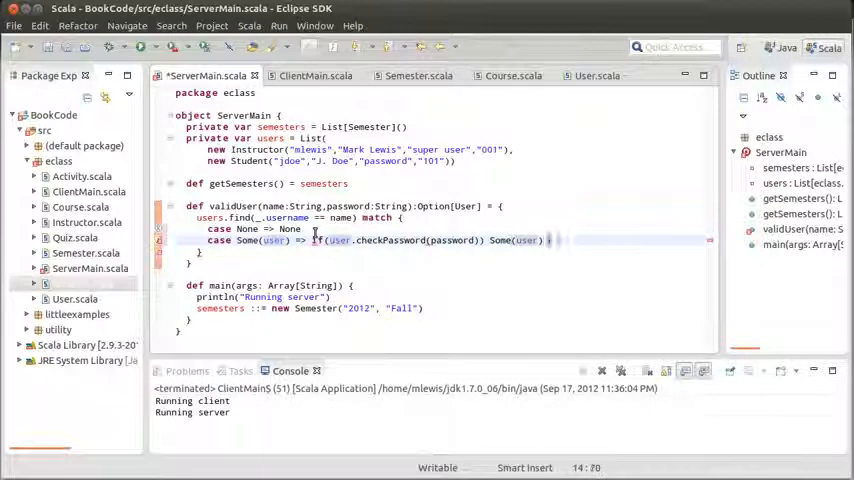
text(else None)
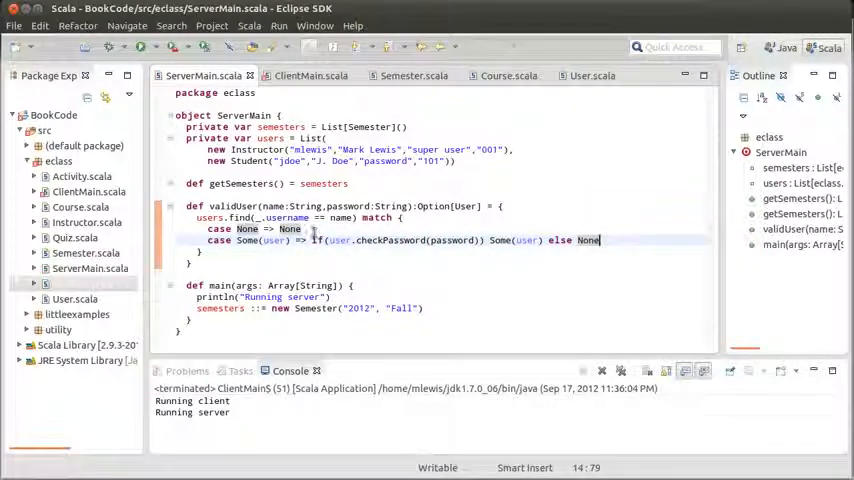
click(311, 75)
text(if()
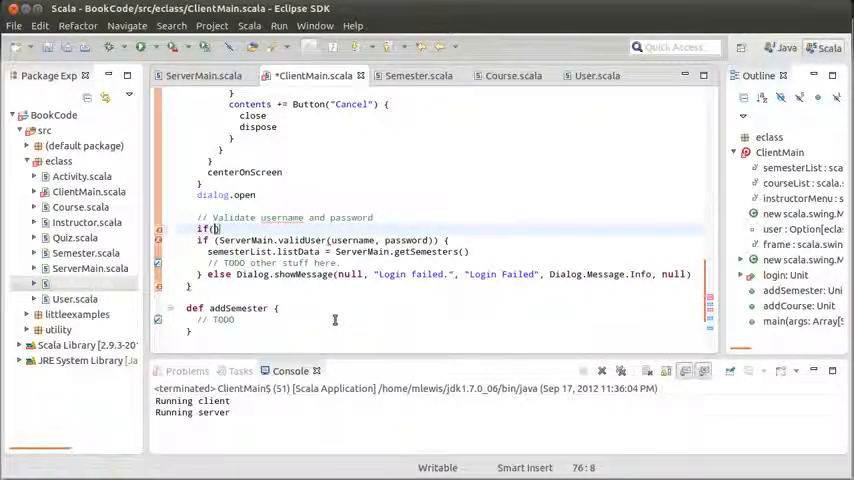
- Guard login with 'if (username.nonEmpty)', set user from ServerMain.validUser, and test user.nonEmpty
text(username.)
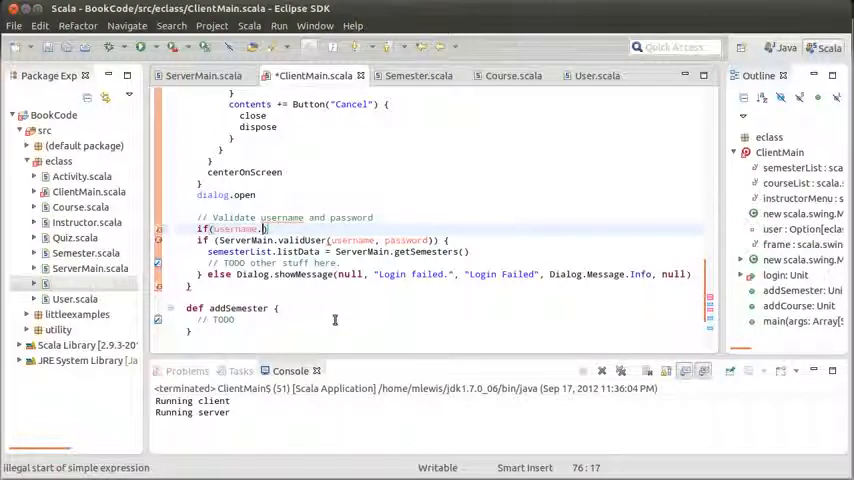
text(nonEmpty)
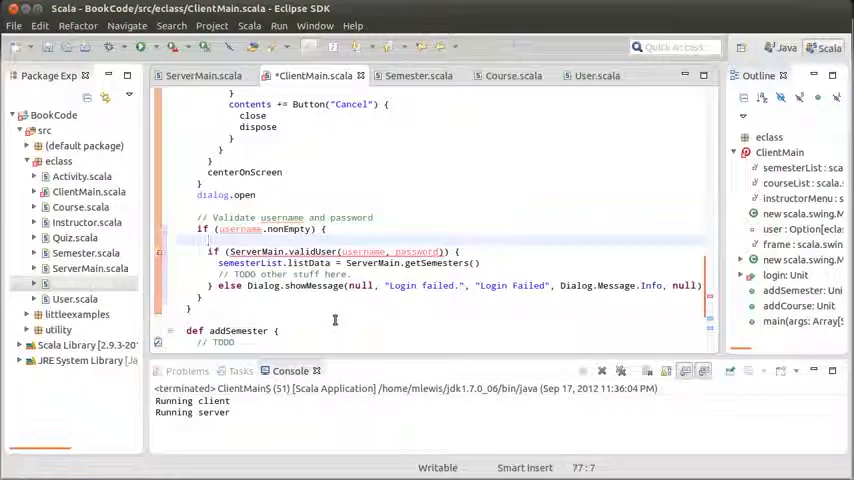
text(user =)
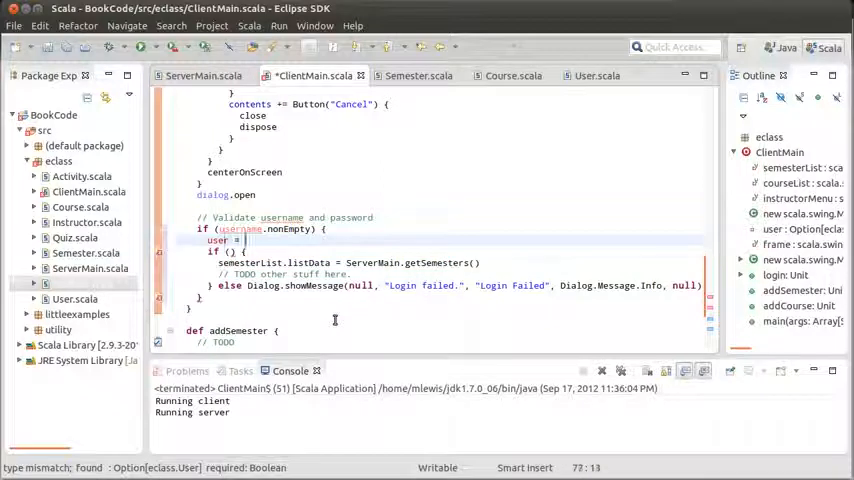
text(ServerMain.validUser(username, password))
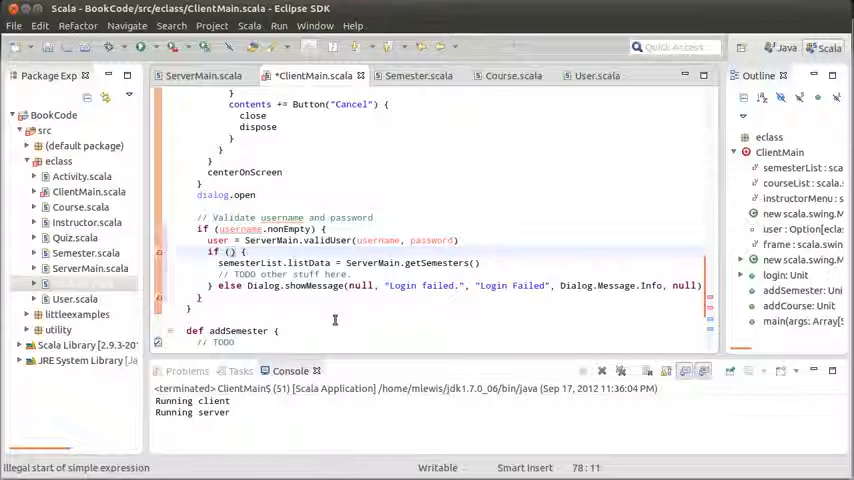
text(user)
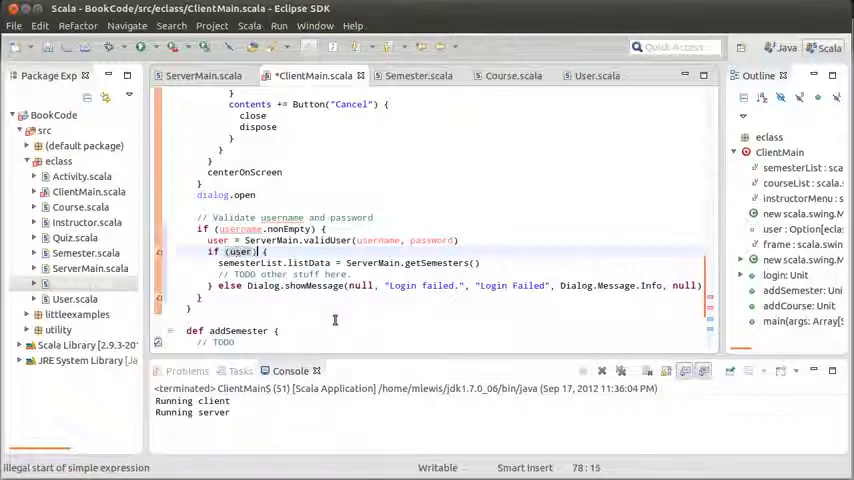
text(.nonEmpty)
text(case)
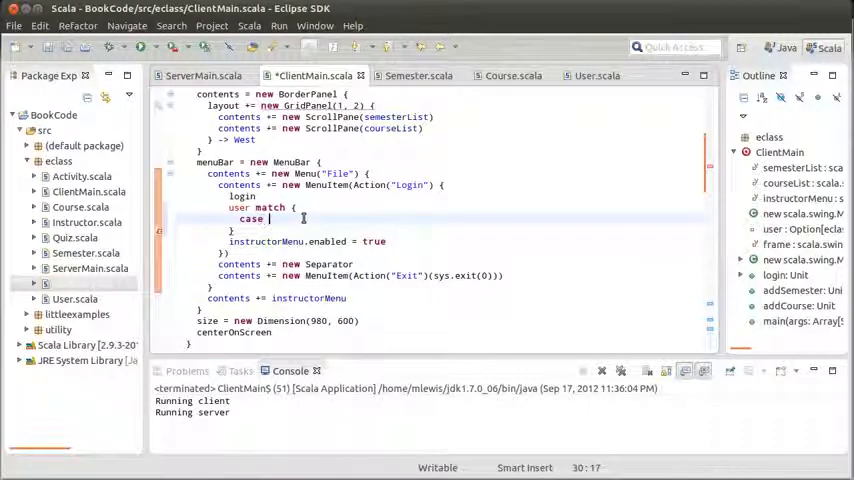
- Match user with 'case Some(instr: Instructor)' enabling instructorMenu, plus a 'case _ =>' catch-all
text(Some(instr:I)
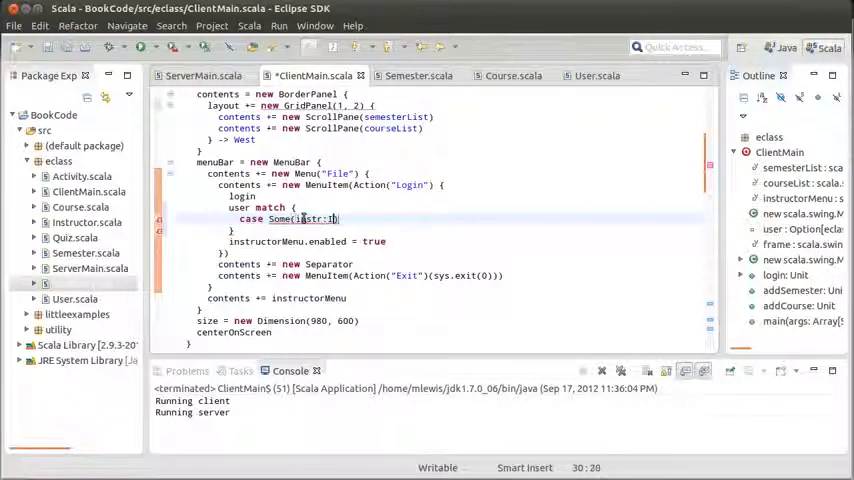
text(nstructor) =>)
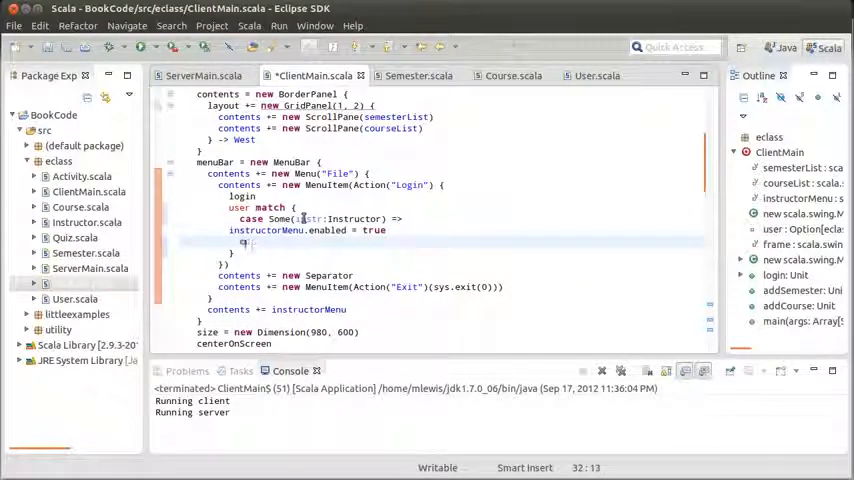
text(case _ =>)
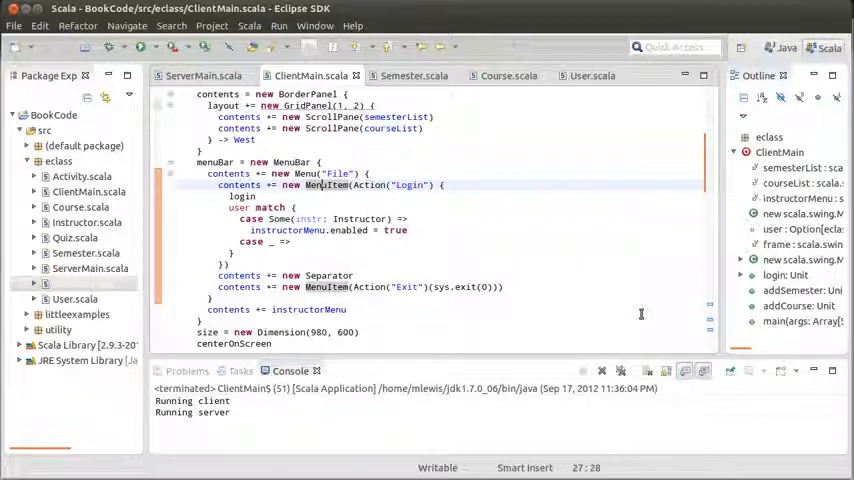
- Rewrite the Login item as MenuItem("Login") with 'action = Action("Login")' inside its body
click(318, 230)
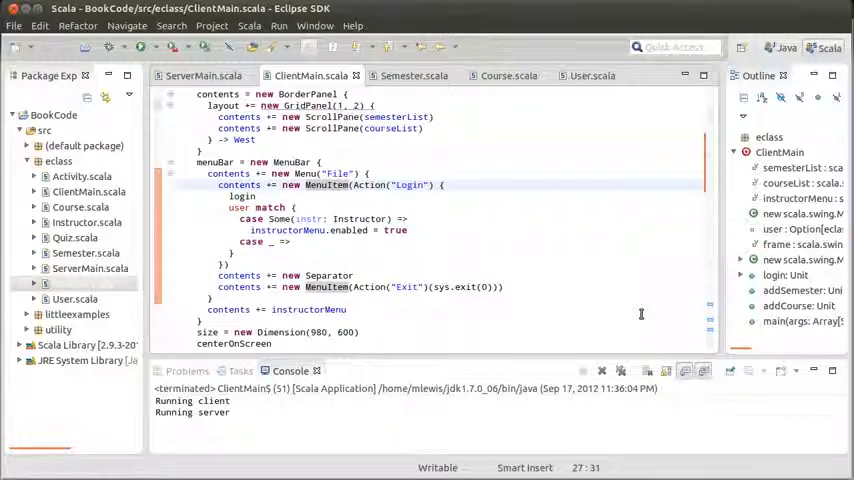
double_click(363, 184)
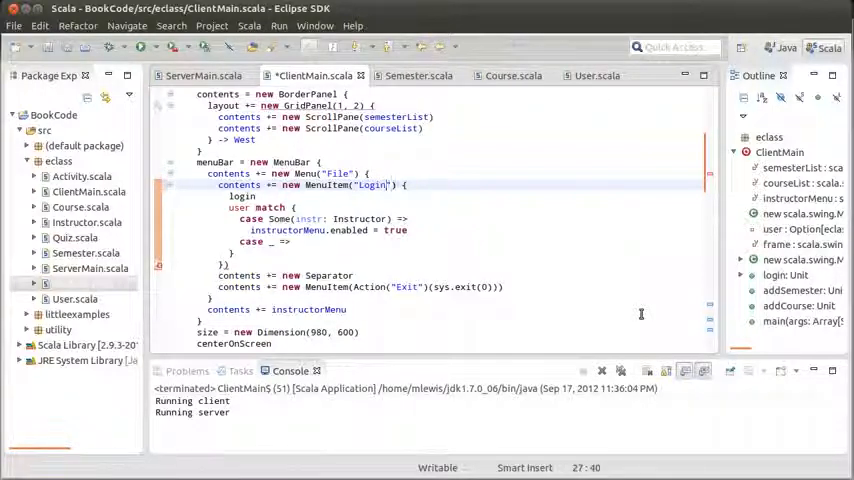
click(256, 196)
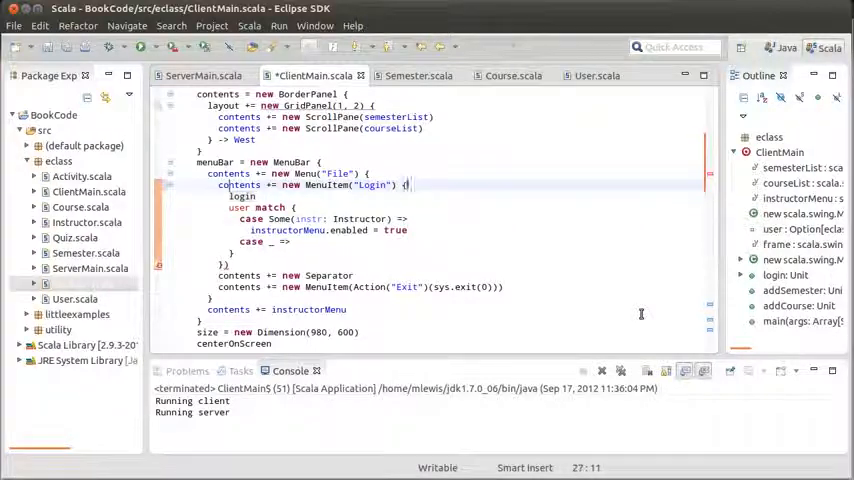
text(action = Action("Login") {)
text(enabled = )
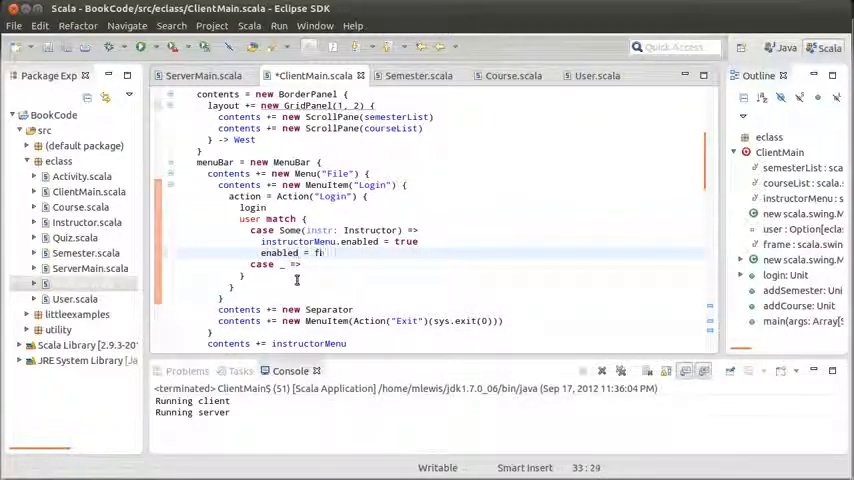
- Complete 'enabled = false' and add 'case Some(_) => enabled = false' to the Login action
text(false)
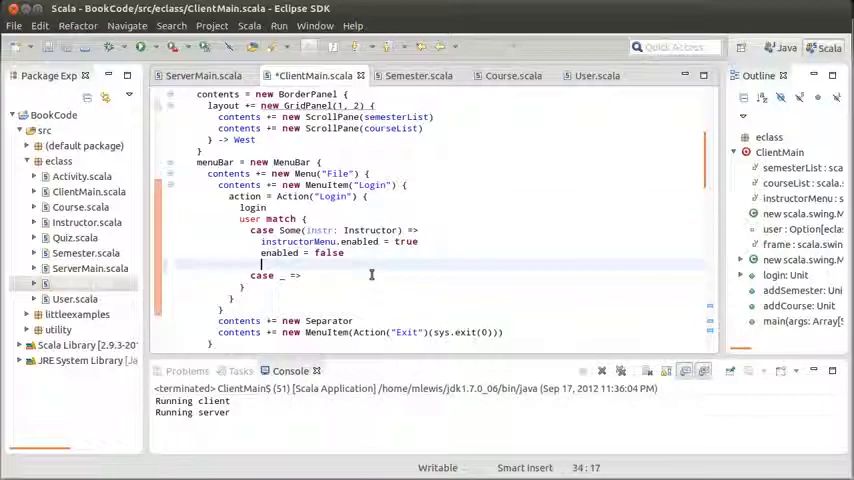
text(case)
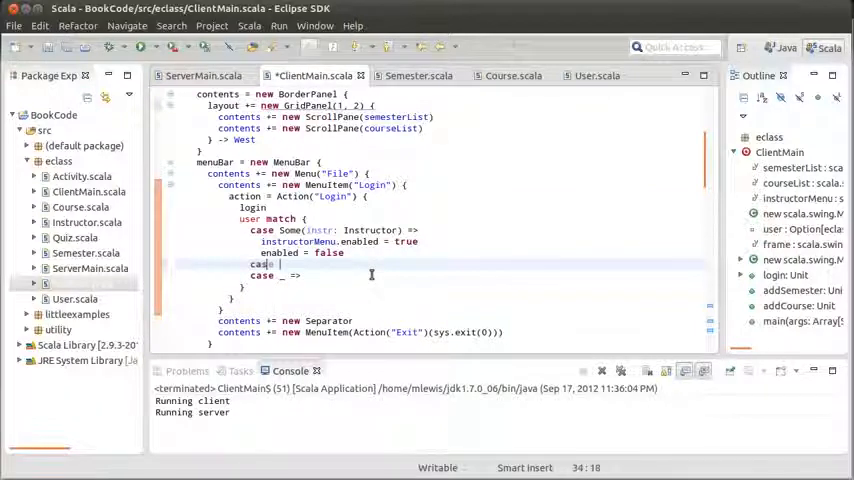
text(Some(_) =)
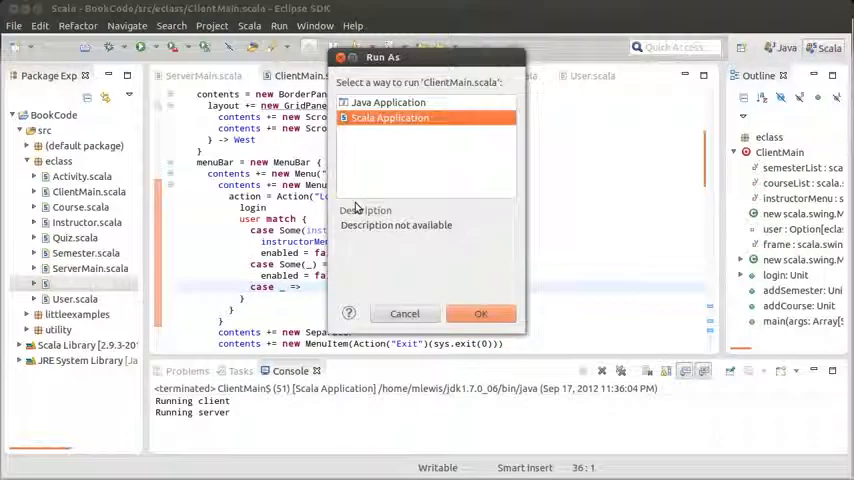
- Run ClientMain as a Scala application, log in as a student, and confirm Instructor Options is greyed out
click(481, 313)
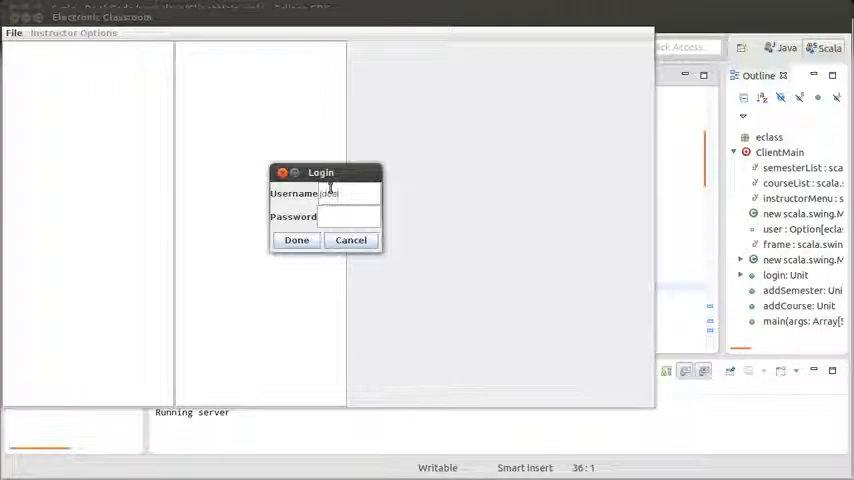
text(password)
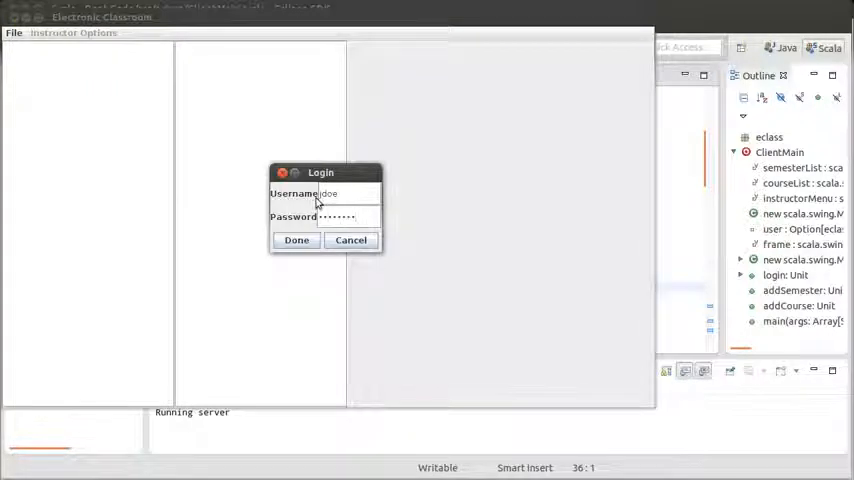
click(296, 240)
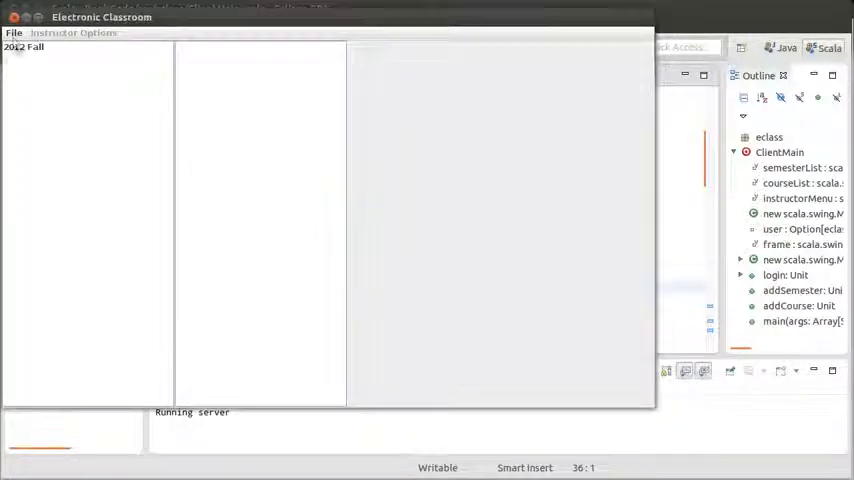
click(24, 47)
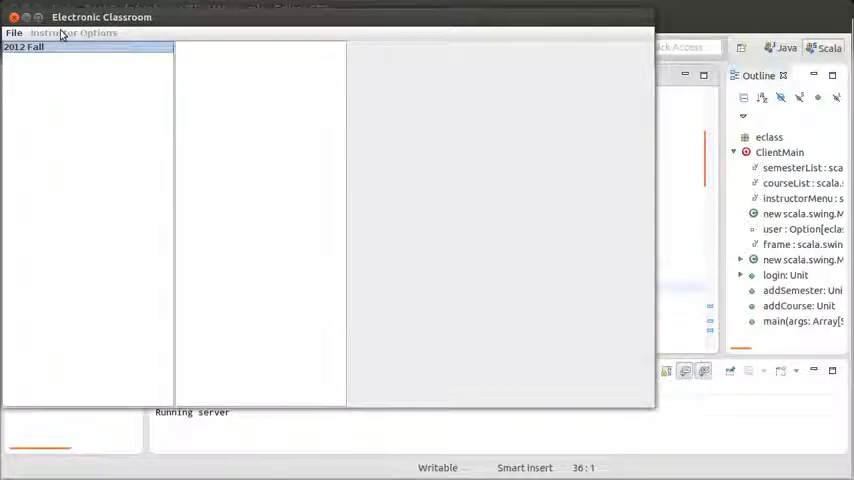
click(14, 32)
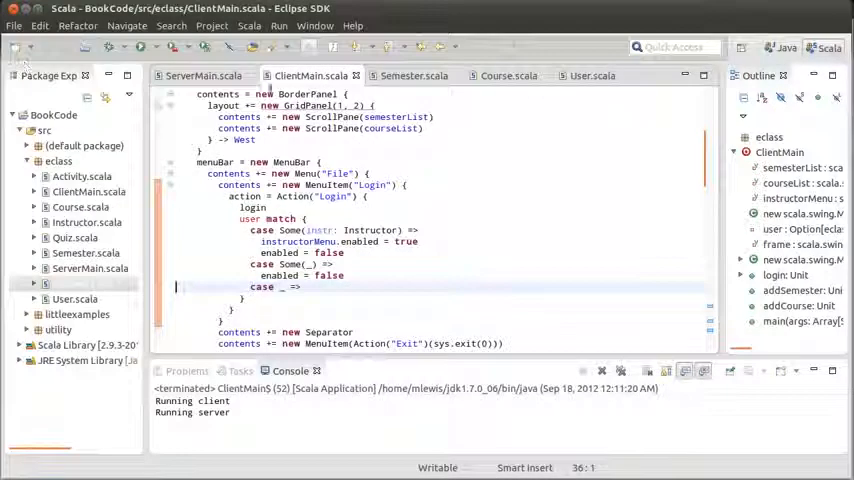
- Add 'semesters ::= new Semester("2012", "Spring")' to ServerMain's main and relaunch the client
click(203, 75)
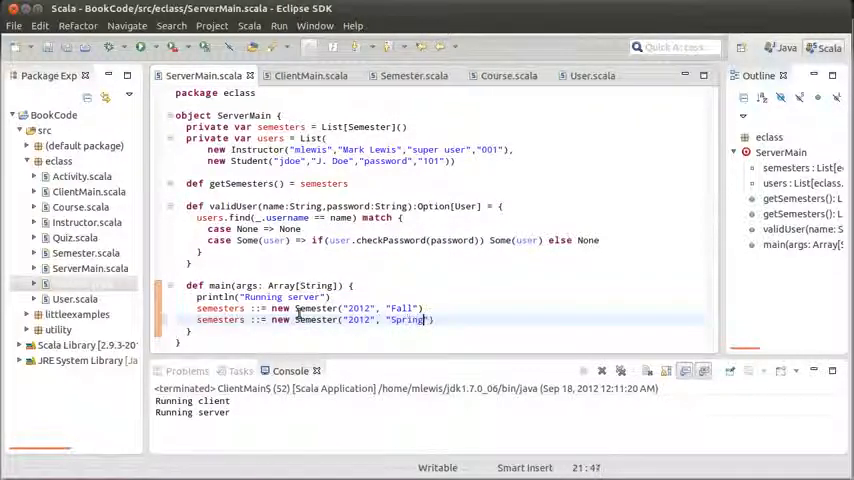
click(310, 75)
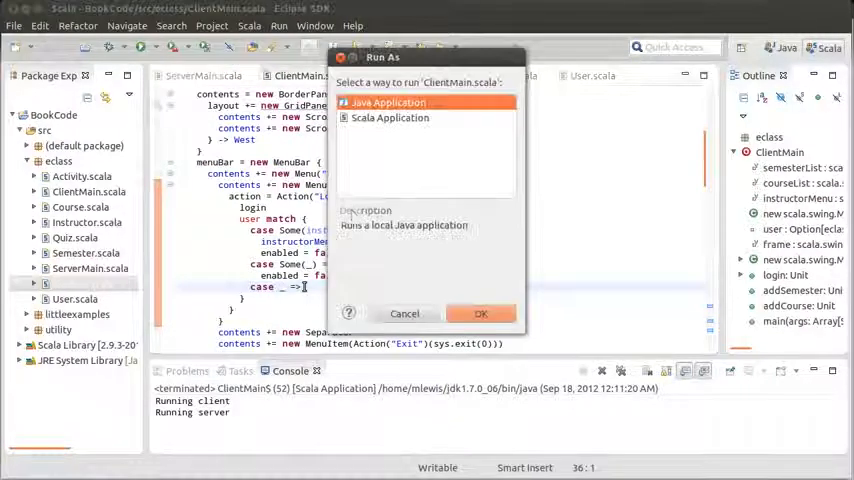
- Log in as the instructor and verify Instructor Options works while Login is greyed out
click(481, 313)
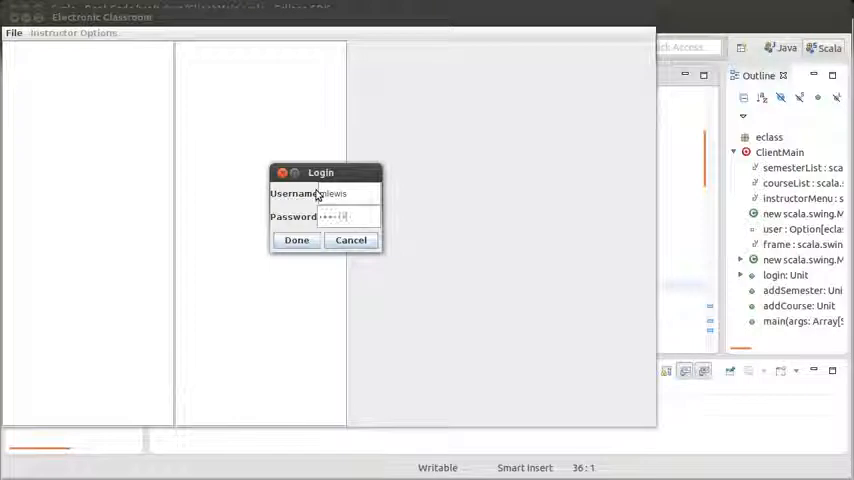
click(296, 240)
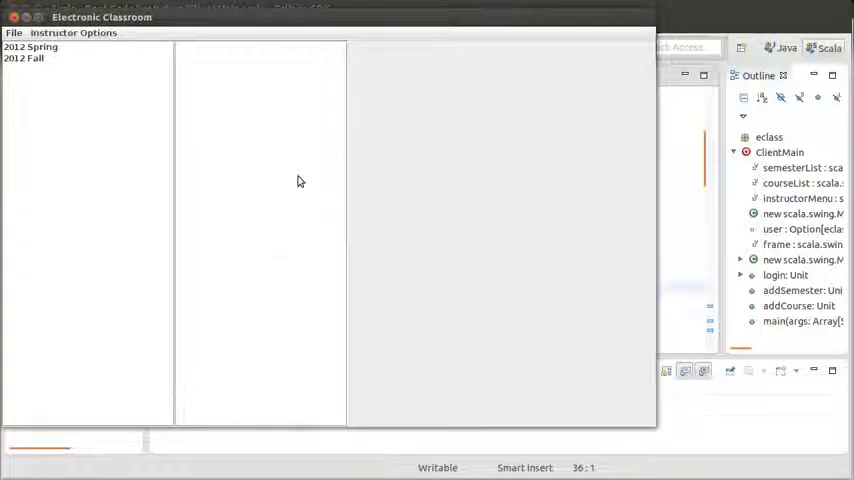
click(72, 32)
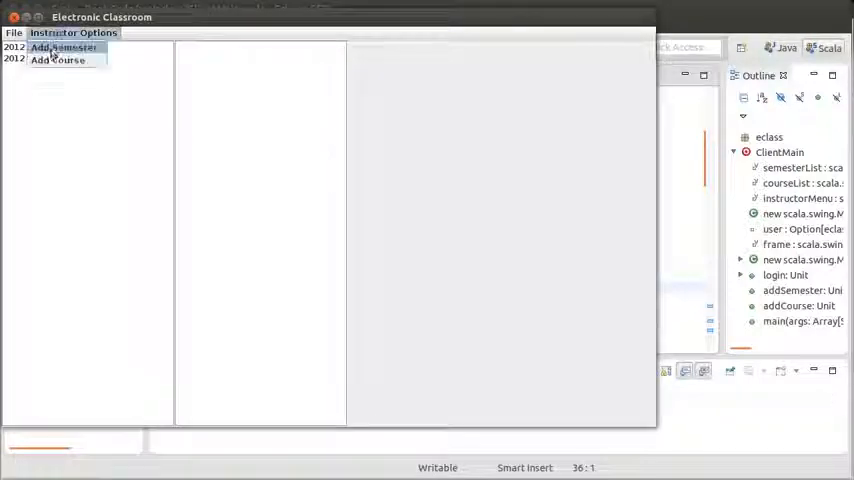
click(14, 32)
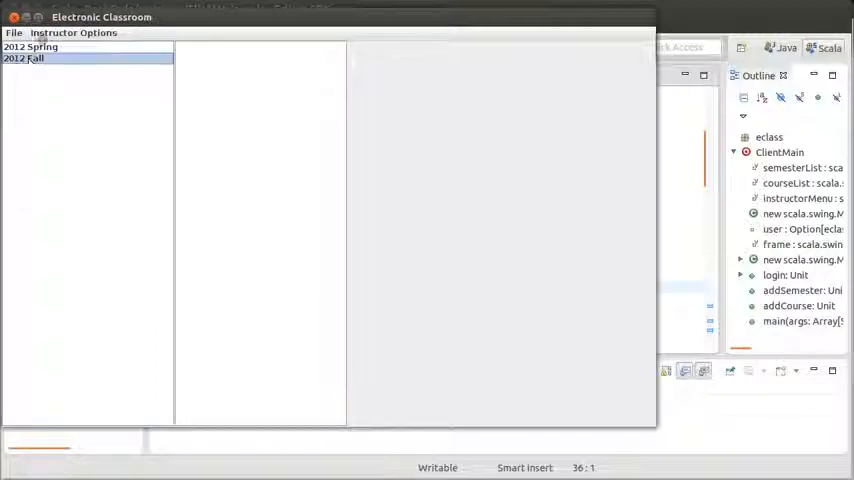
click(14, 32)
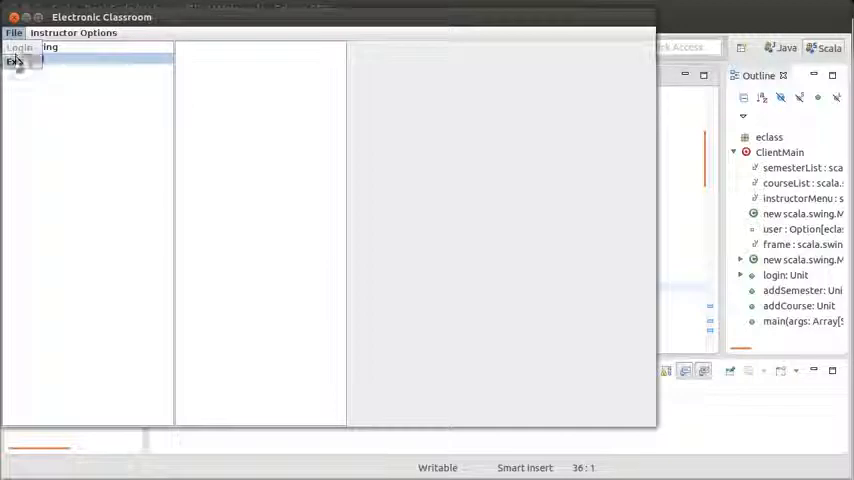